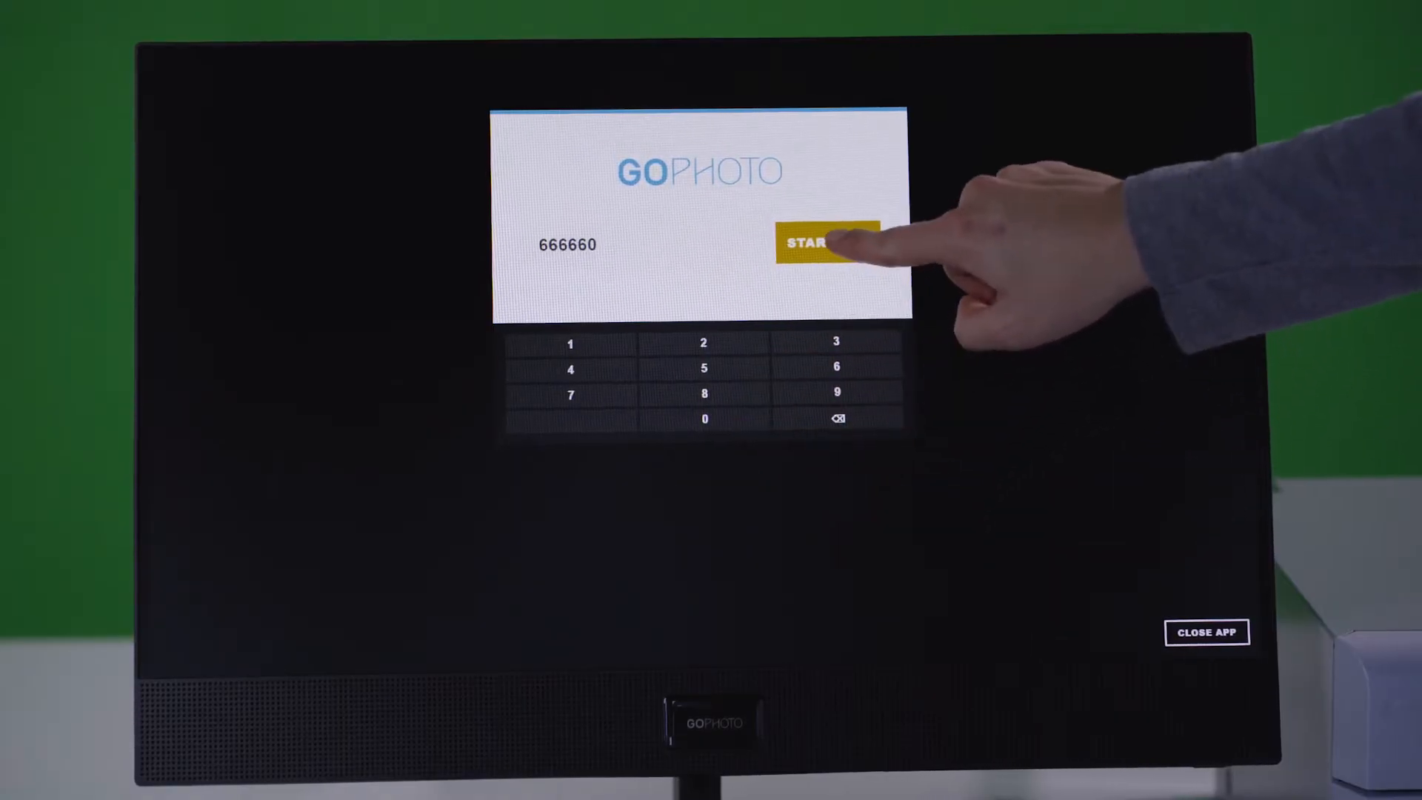
Step: Start the photo session with photocode 666660
{"action": "left_click", "coordinate": [825, 241]}
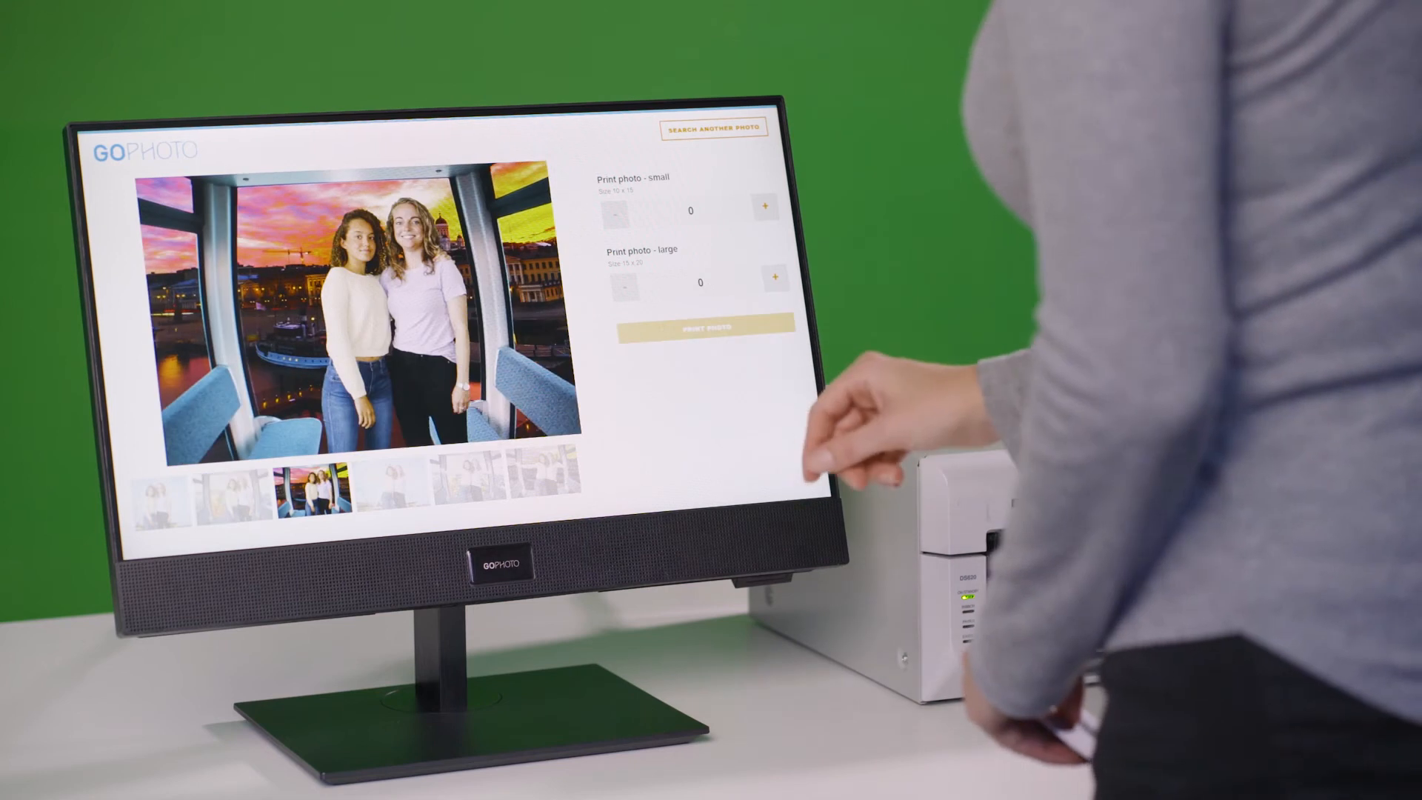
Step: Order one small print of the sunset cabin photo and send it to print
{"action": "left_click", "coordinate": [766, 211]}
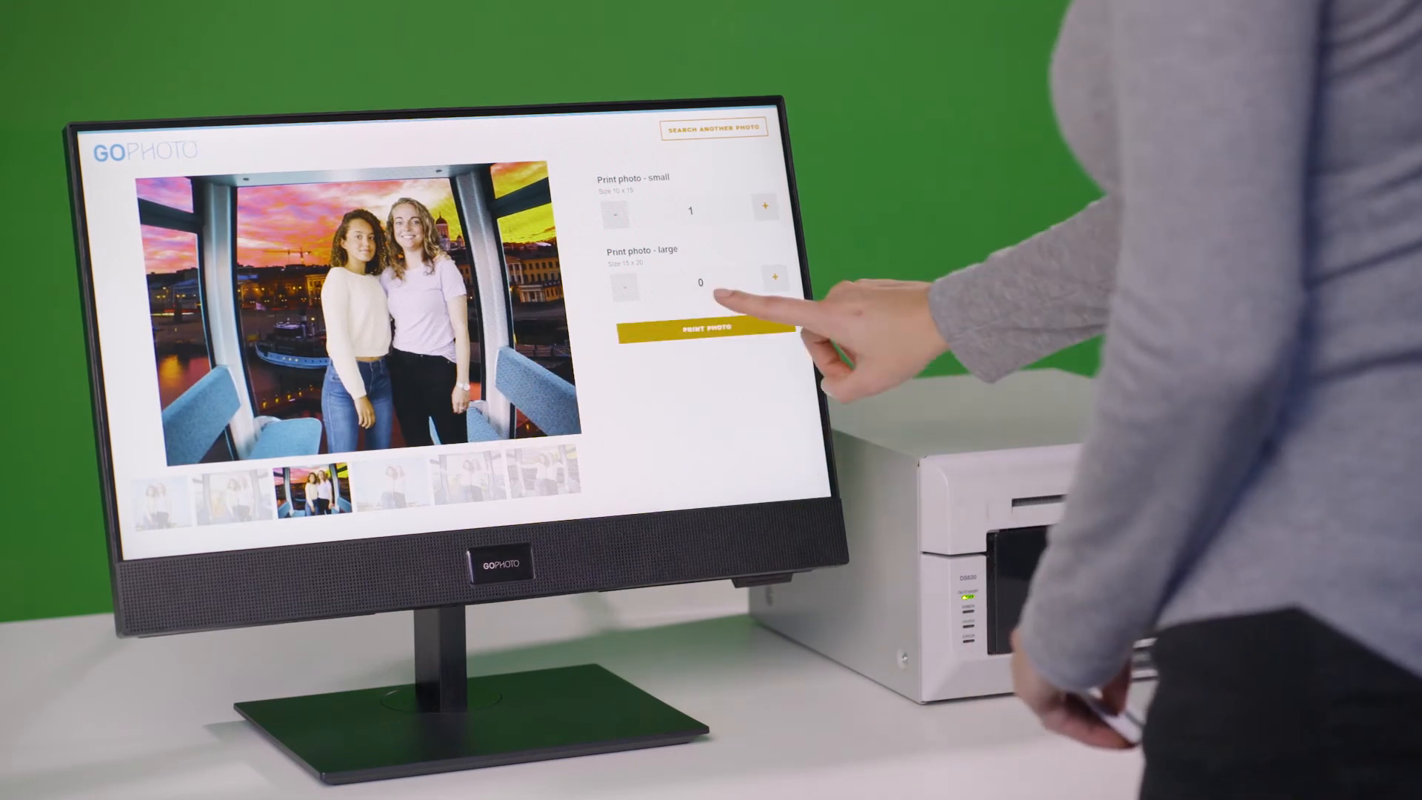
{"action": "left_click", "coordinate": [701, 329]}
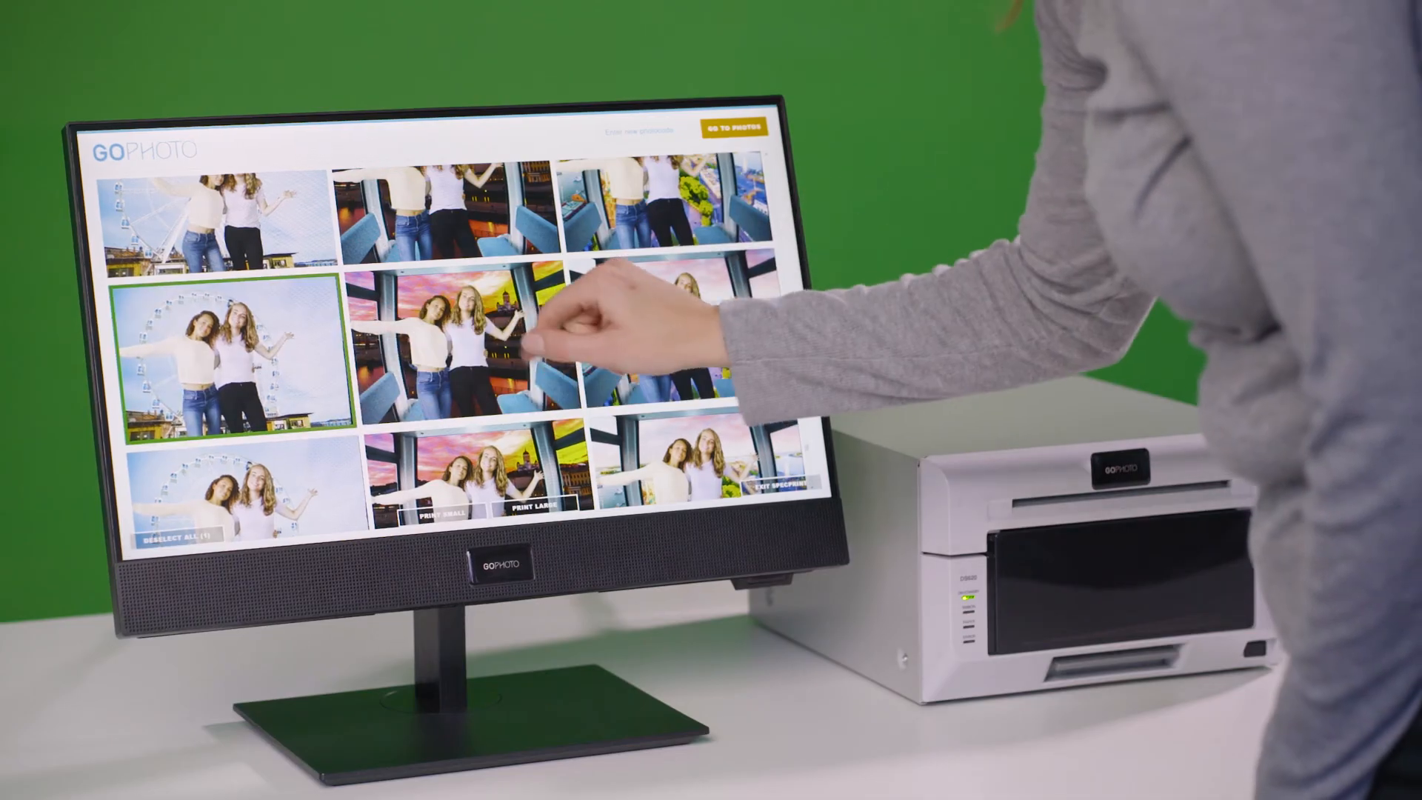
Step: Add another thumbnail to the selection and print the three photos as small prints
{"action": "left_click", "coordinate": [459, 345]}
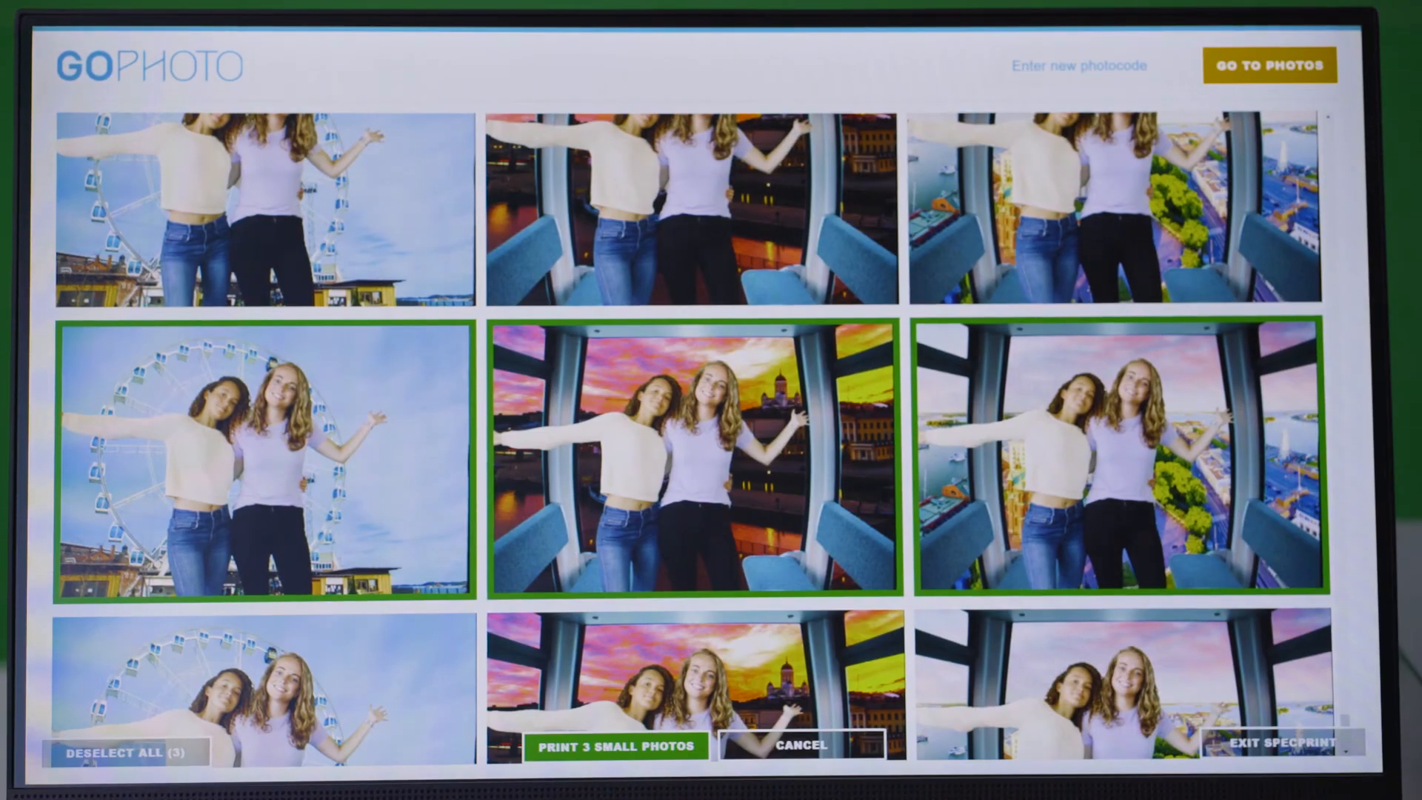
{"action": "left_click", "coordinate": [614, 746]}
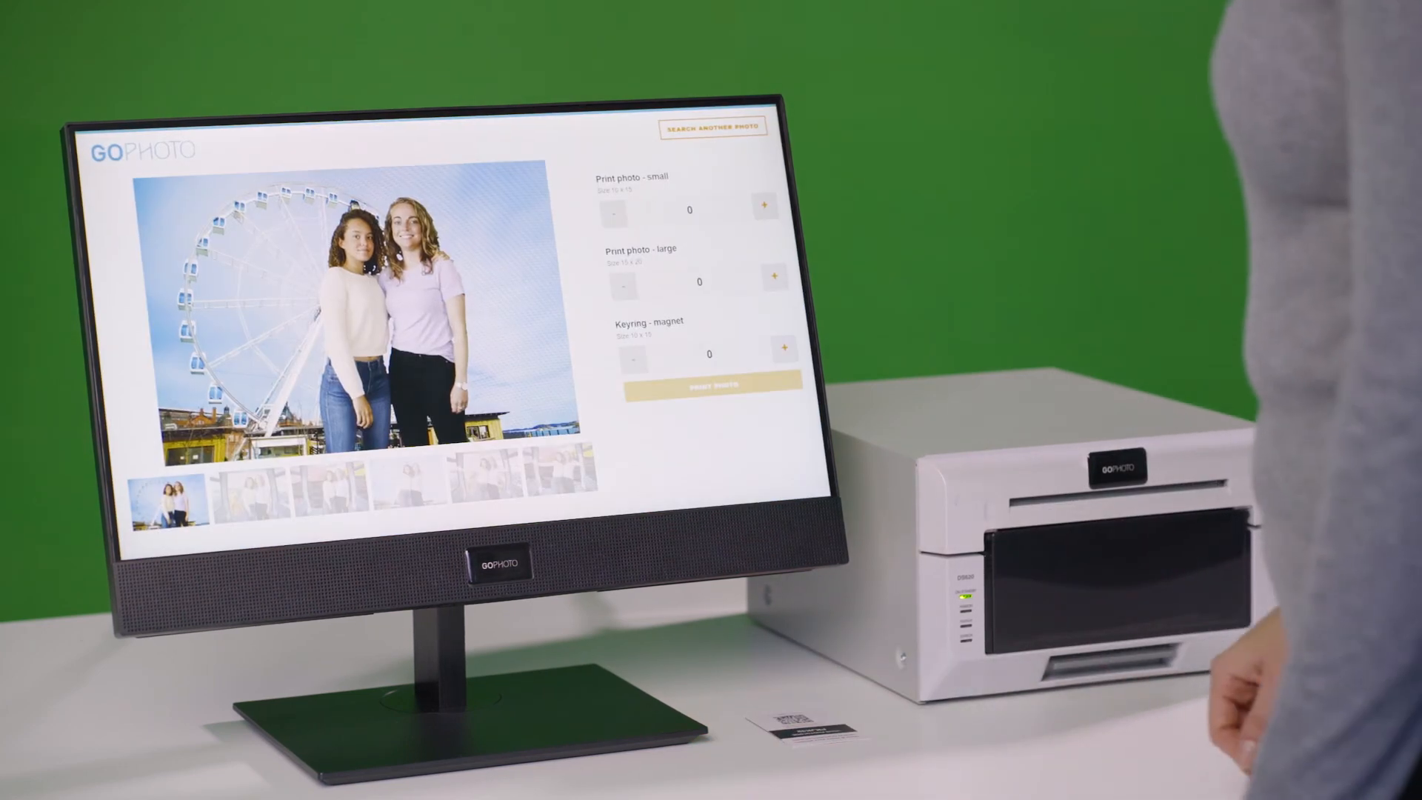
Step: Request one small print of the Ferris wheel photo, triggering the assistance notice
{"action": "left_click", "coordinate": [766, 209]}
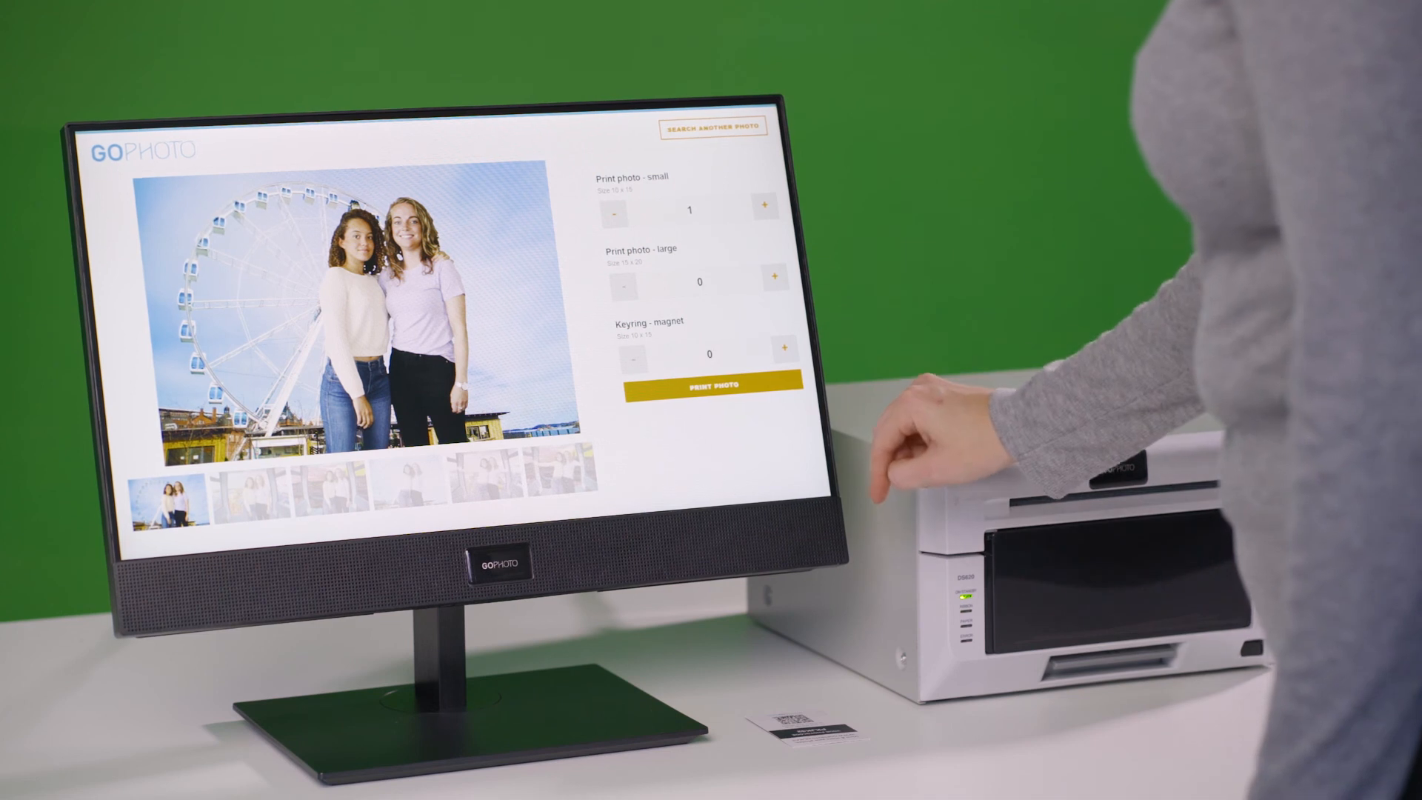
{"action": "left_click", "coordinate": [709, 384]}
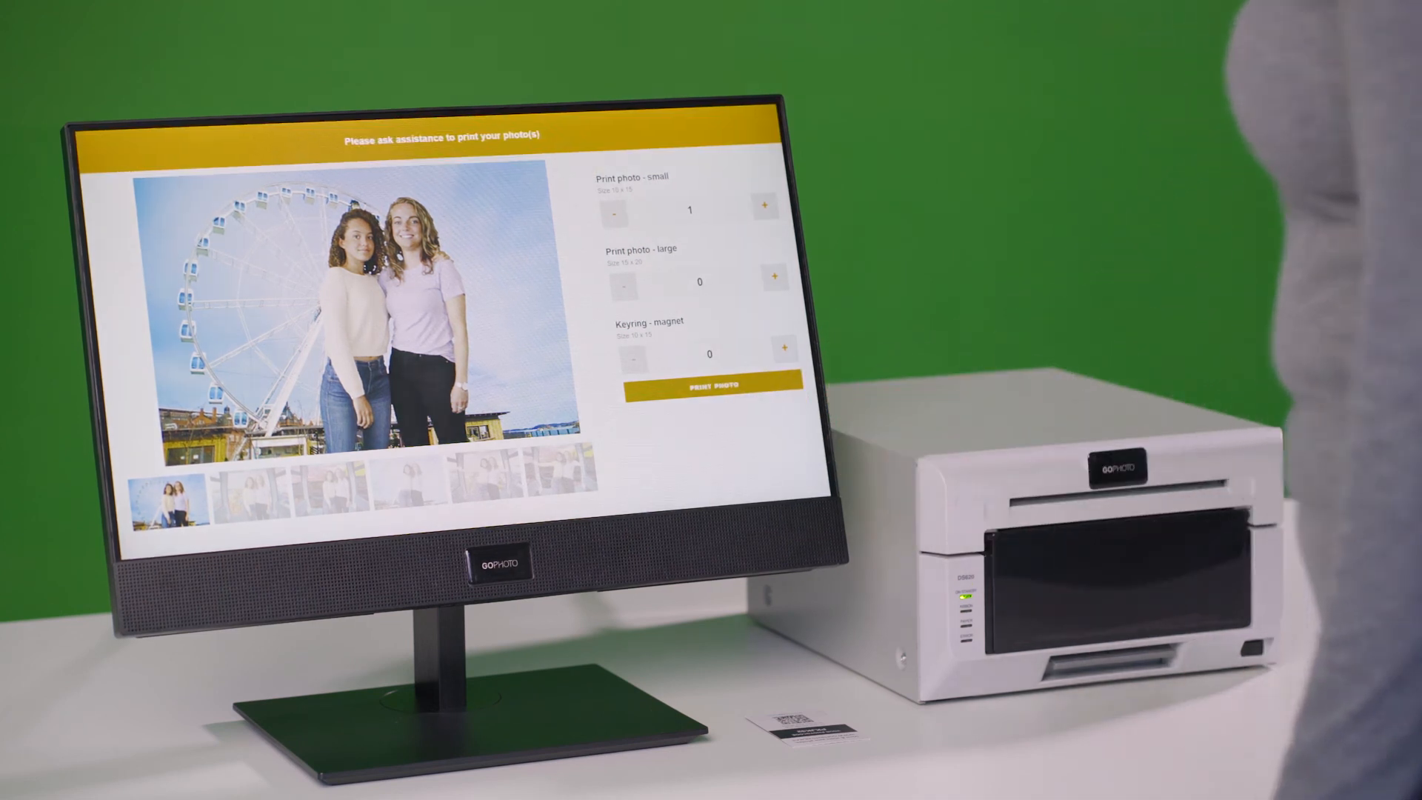